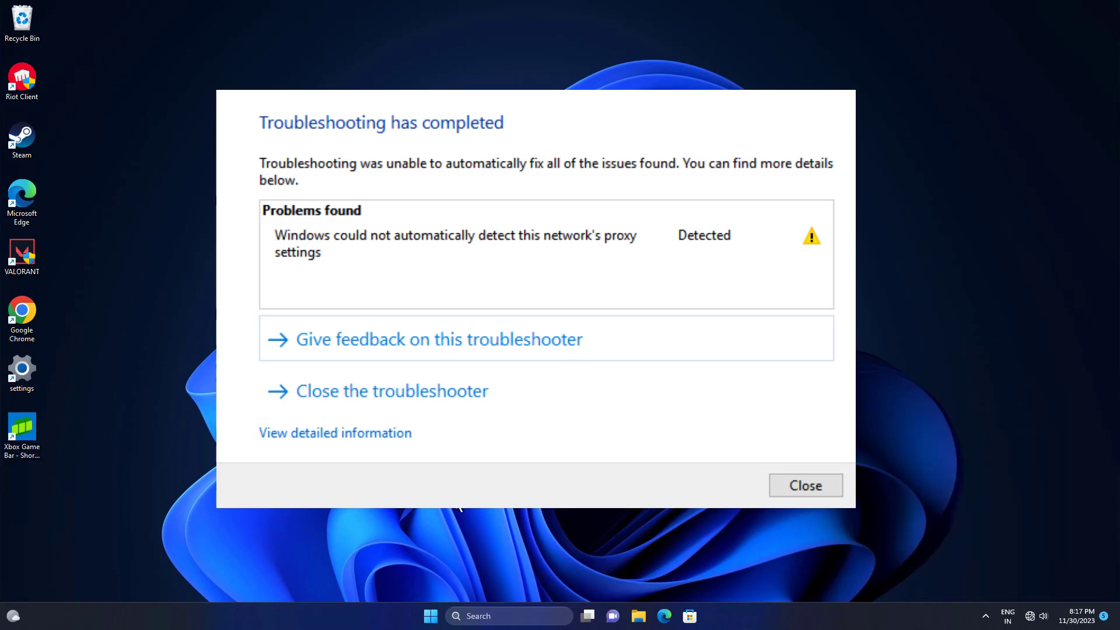
- Close the troubleshooter report about the undetected proxy settings
left_click(804, 485)
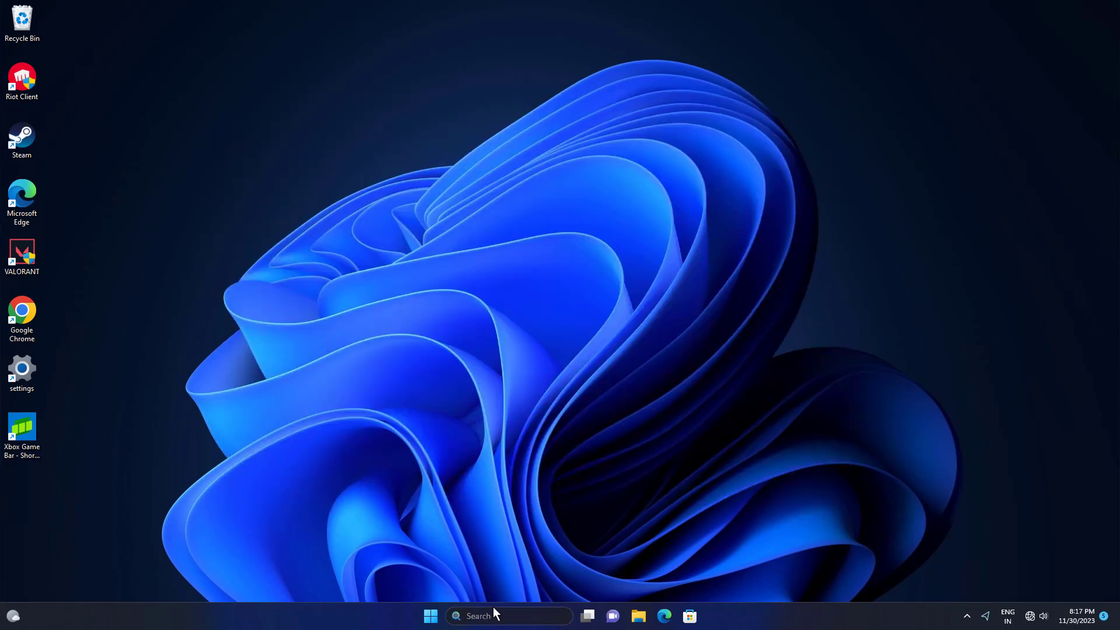
- Search 'cmd' and launch Command Prompt as administrator, approving the UAC prompt
type("cm")
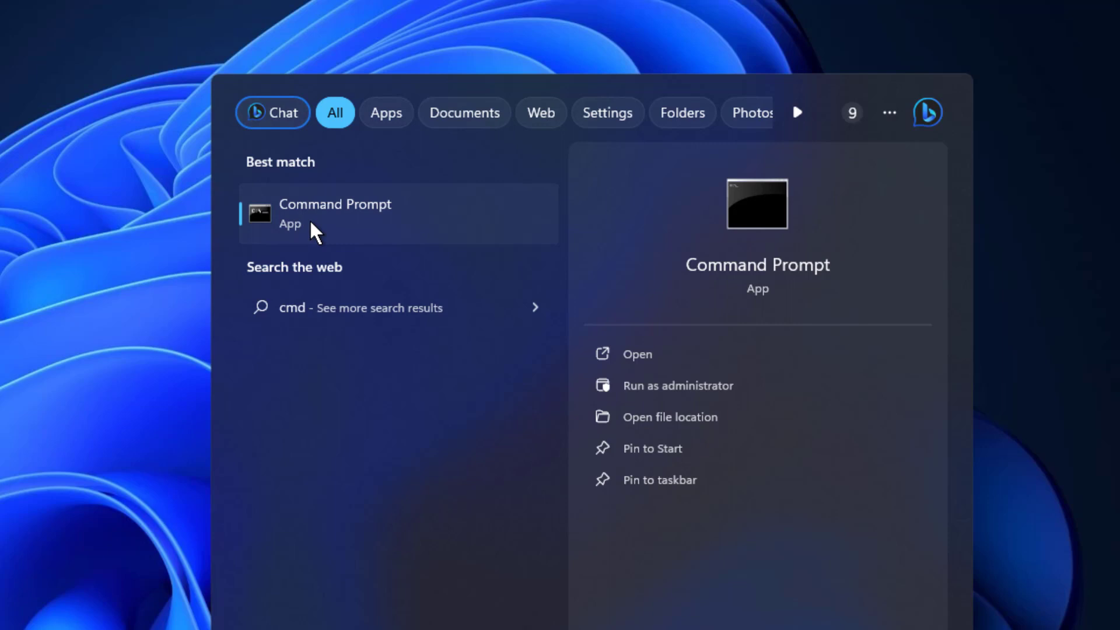
mouse_move(386, 257)
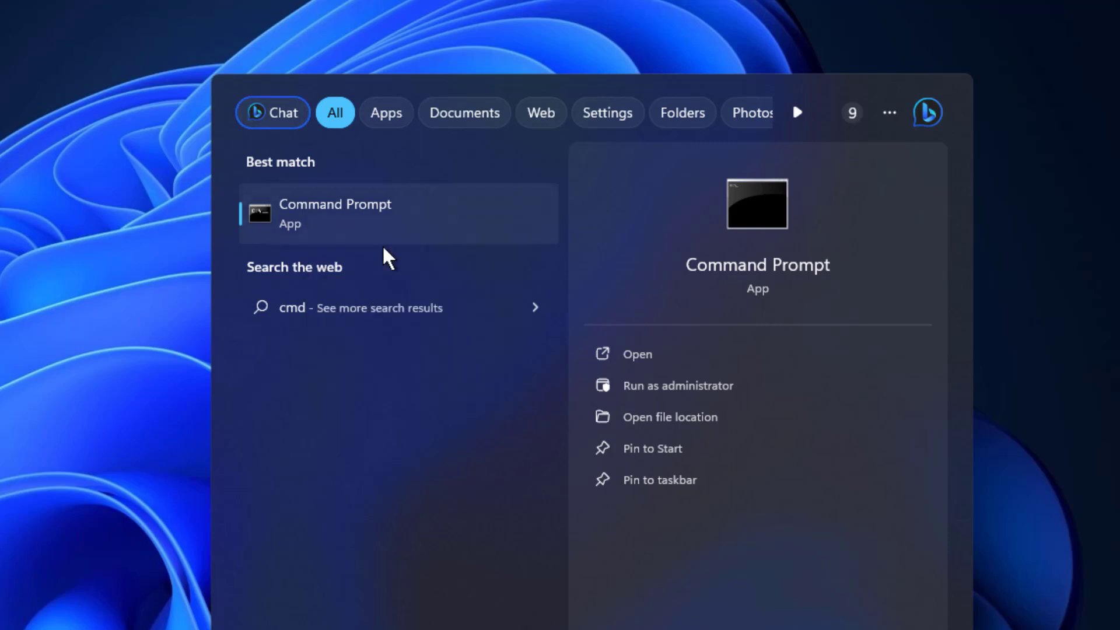
left_click(678, 385)
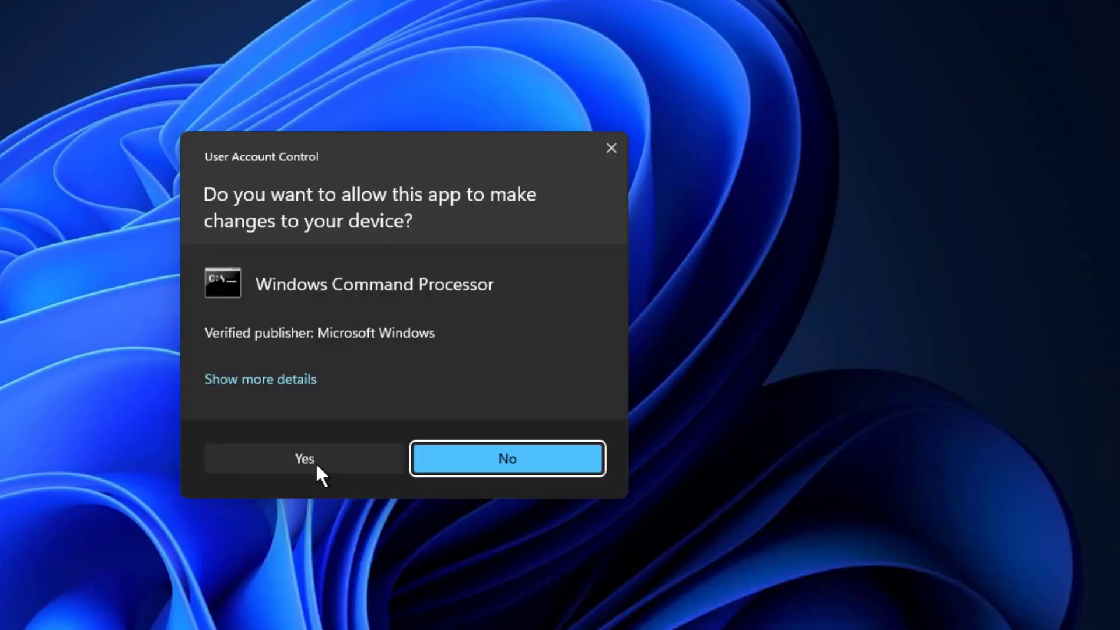
left_click(304, 459)
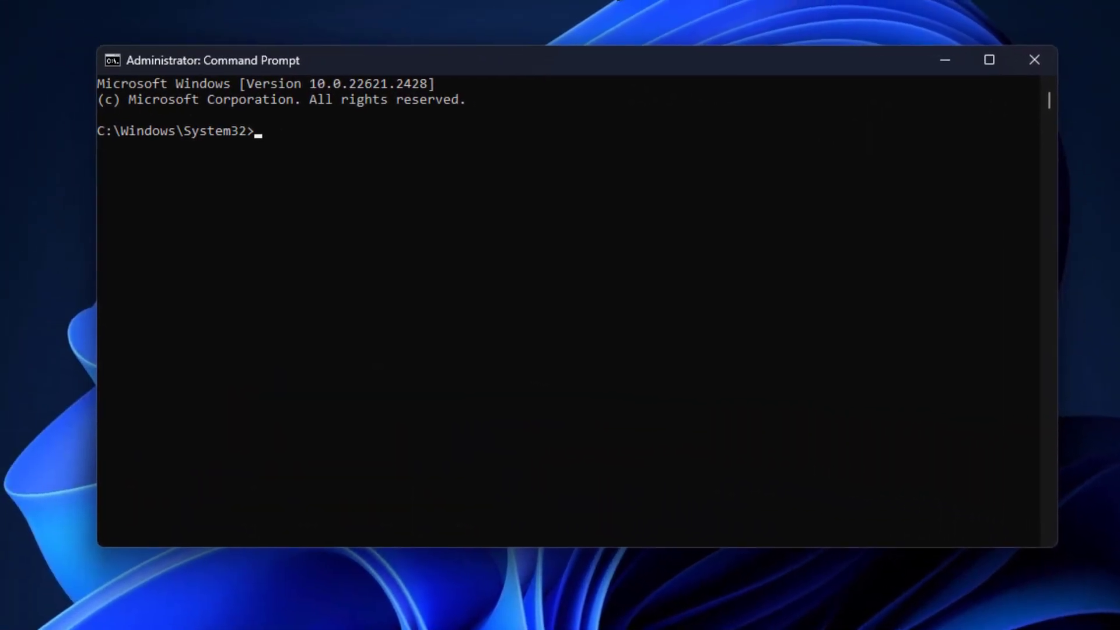
- Run 'sfc /scannow' in the elevated Command Prompt to start the system file scan
type("sfc")
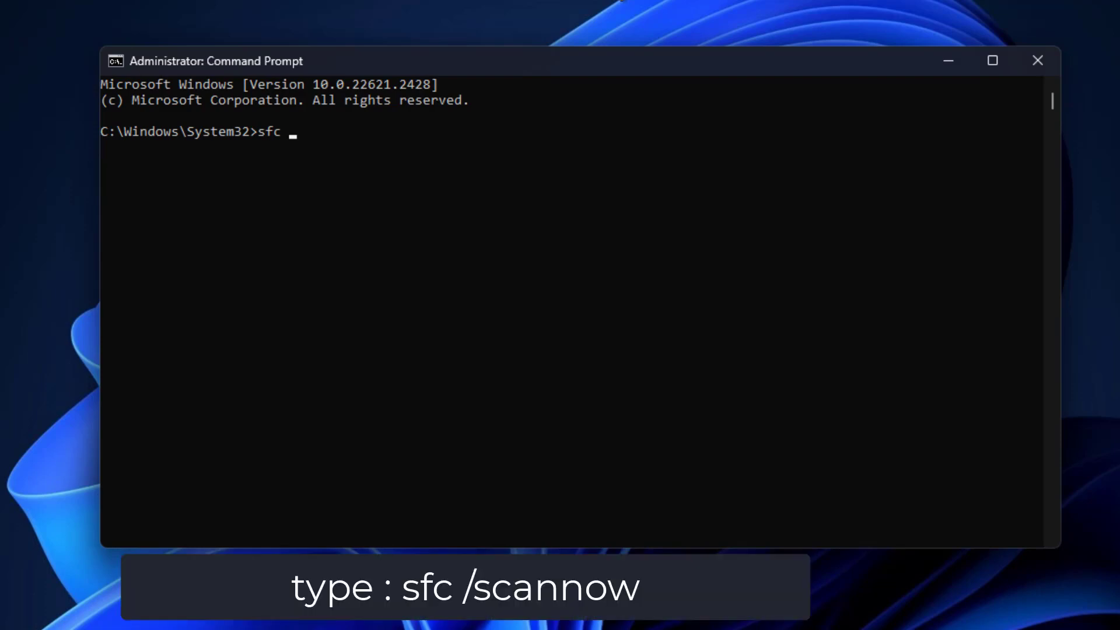
type("/sc")
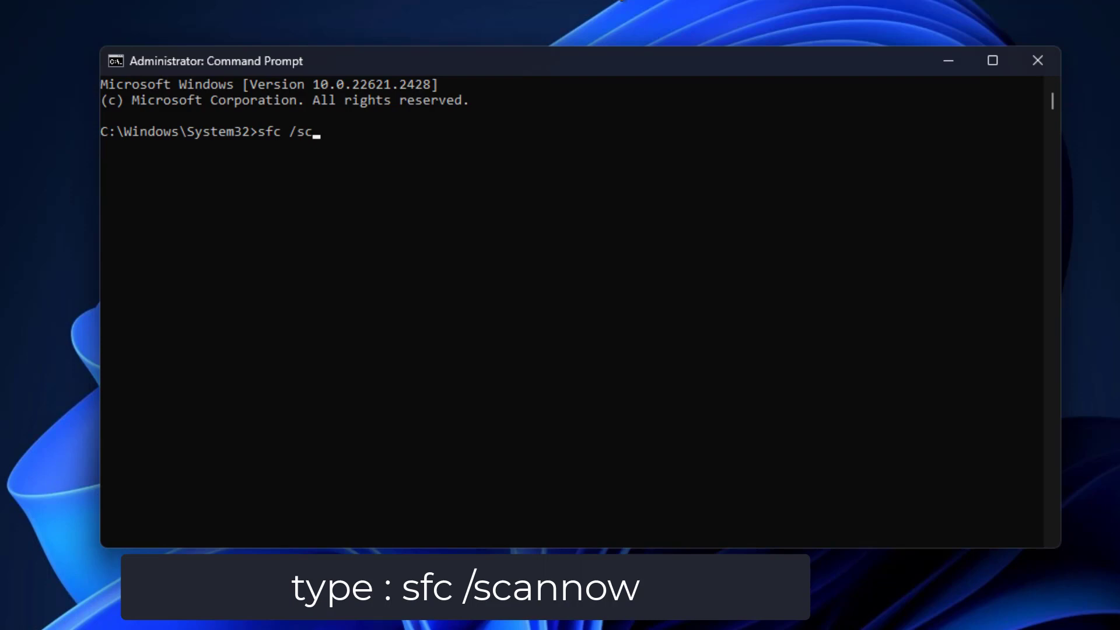
type("anno")
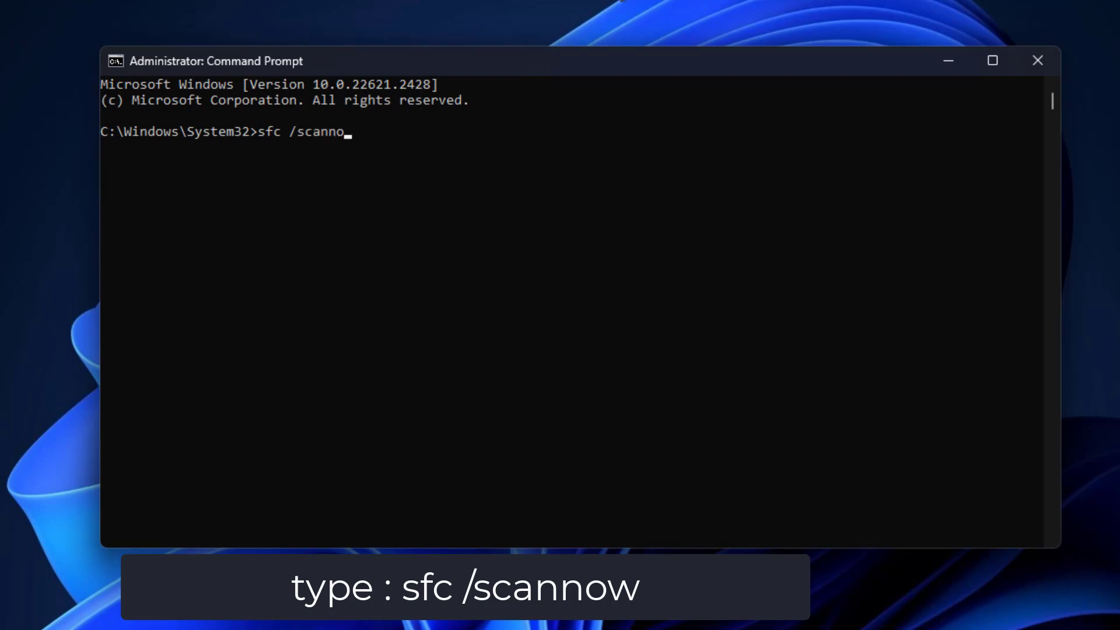
type("w")
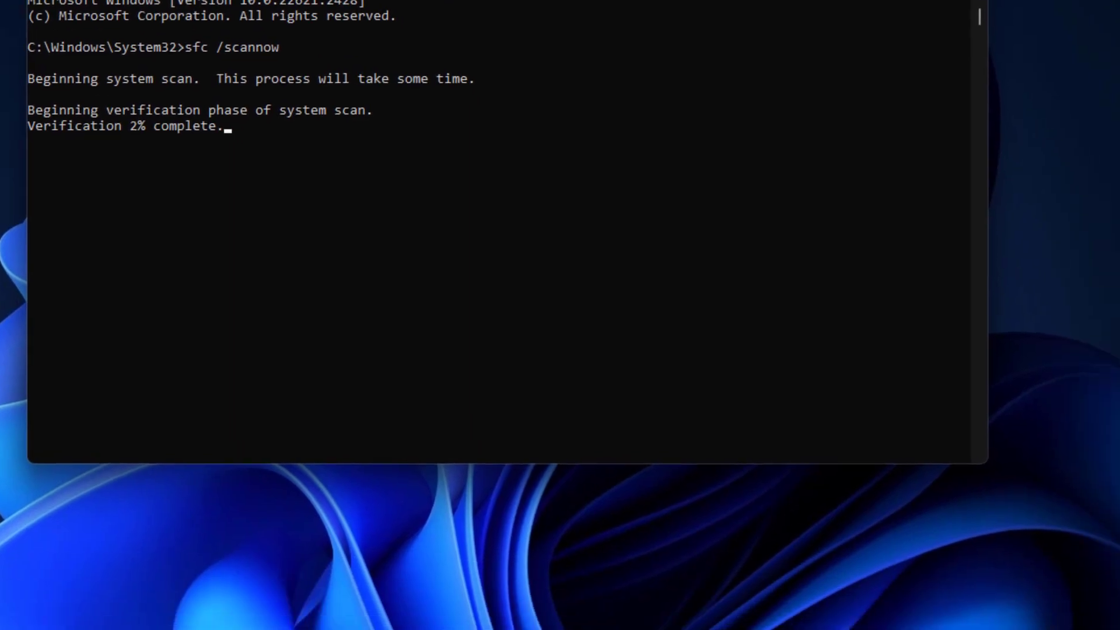
- Restart the PC from the Start menu power options after the scan
left_click(191, 607)
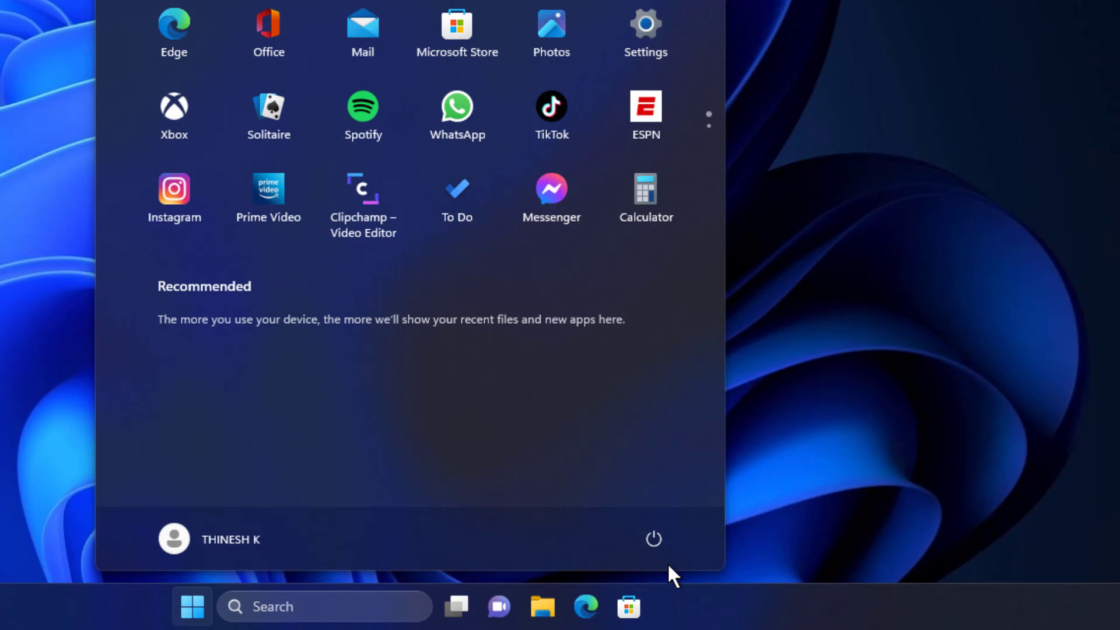
left_click(653, 539)
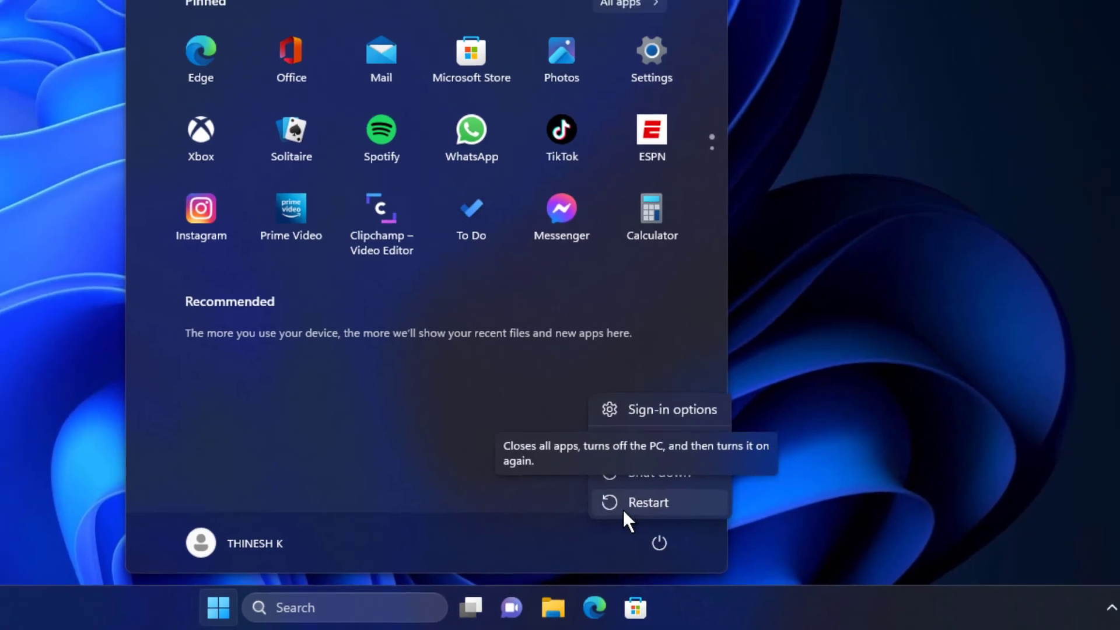
left_click(648, 502)
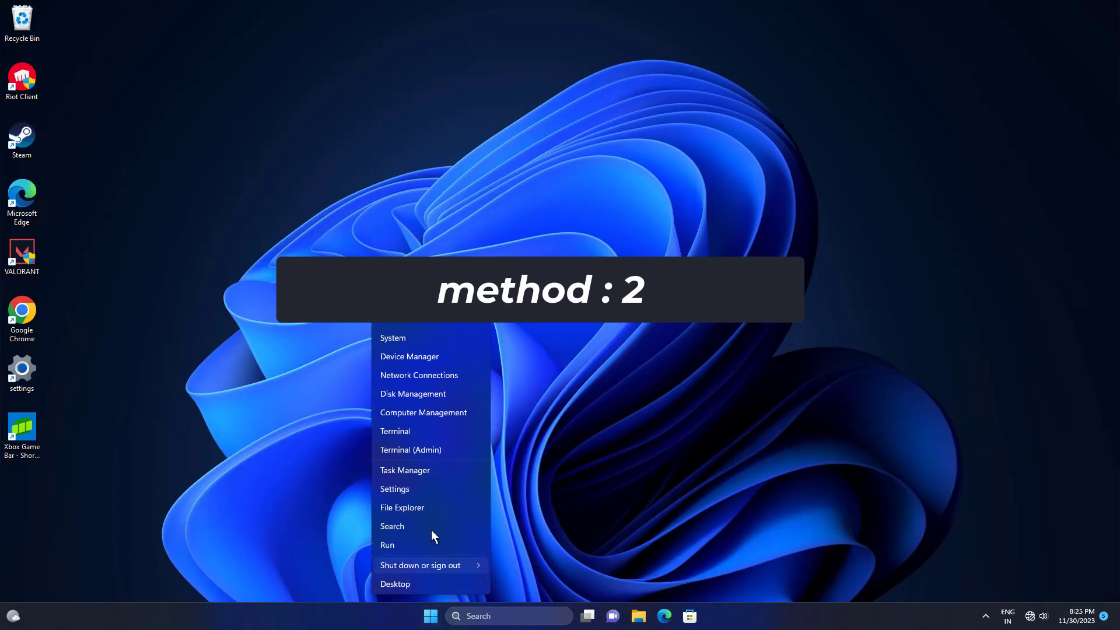
- Launch Settings and go to Network & internet for the Proxy page
left_click(394, 489)
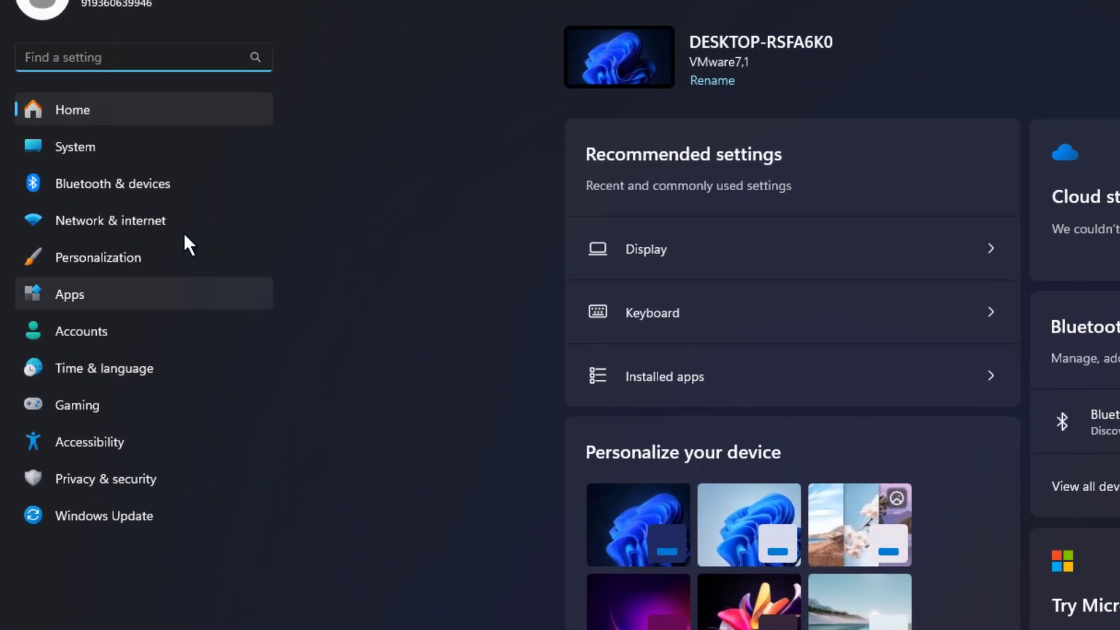
left_click(111, 221)
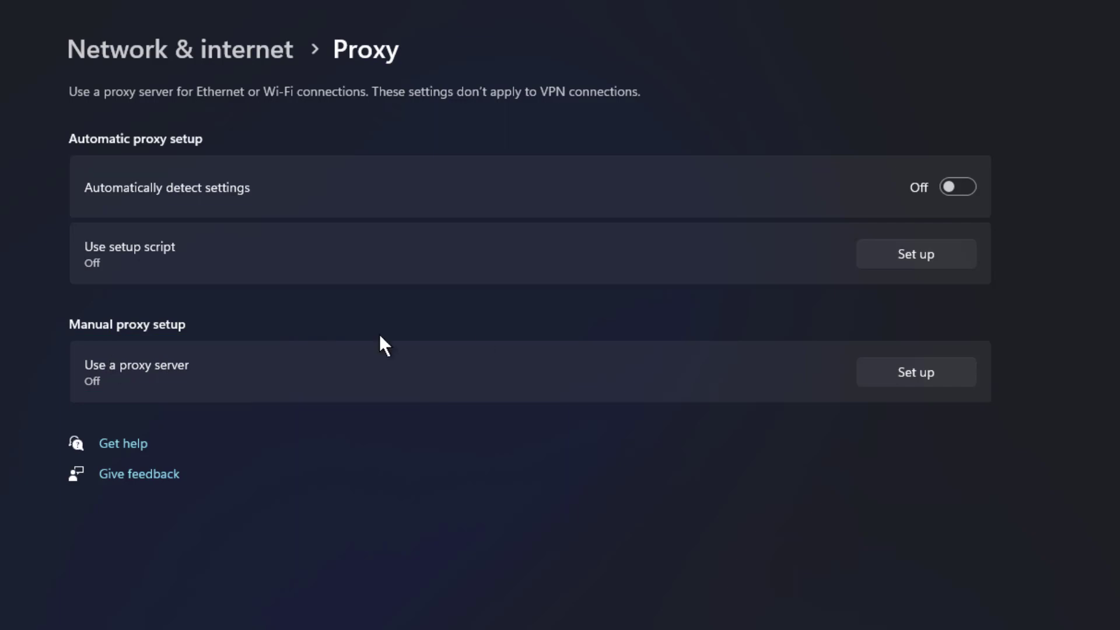
- Show the Edit proxy server dialog to confirm the manual proxy is Off
left_click(915, 371)
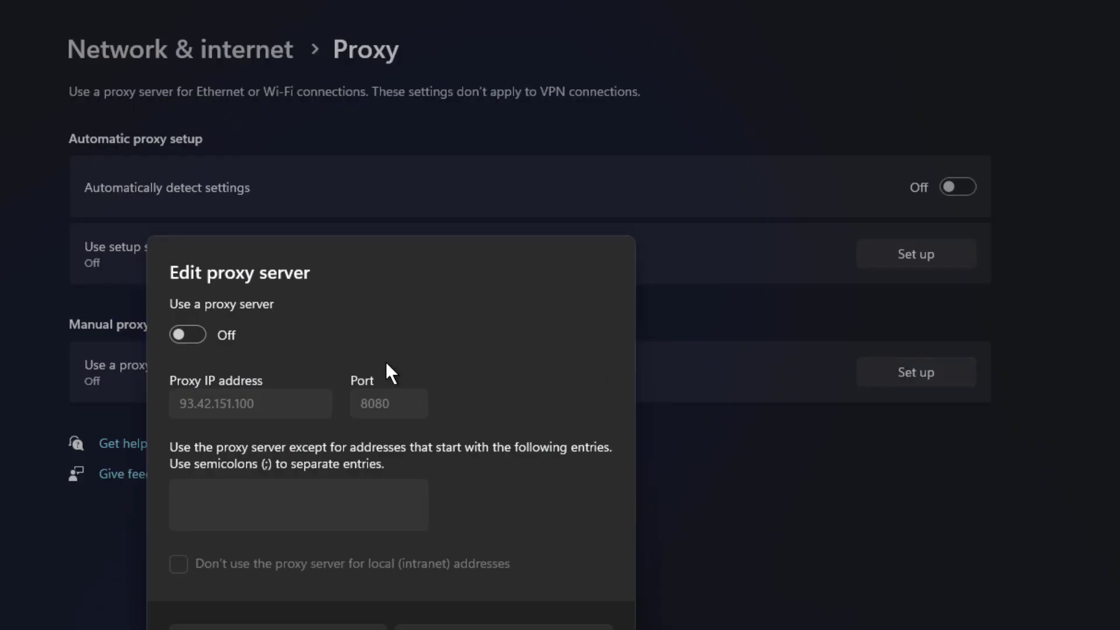
mouse_move(257, 388)
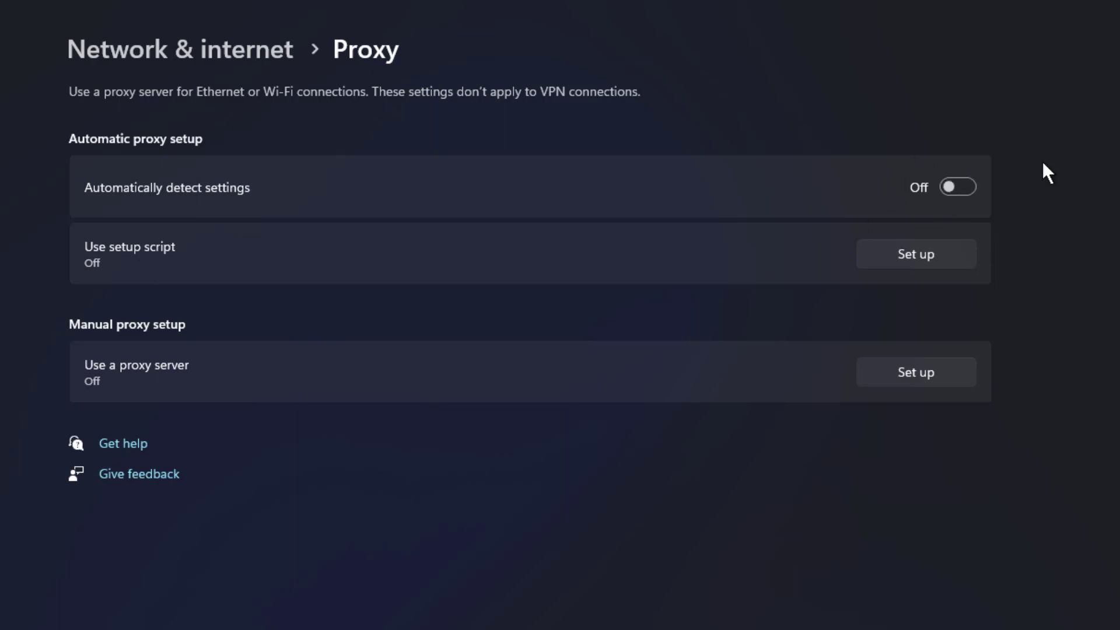
mouse_move(1050, 175)
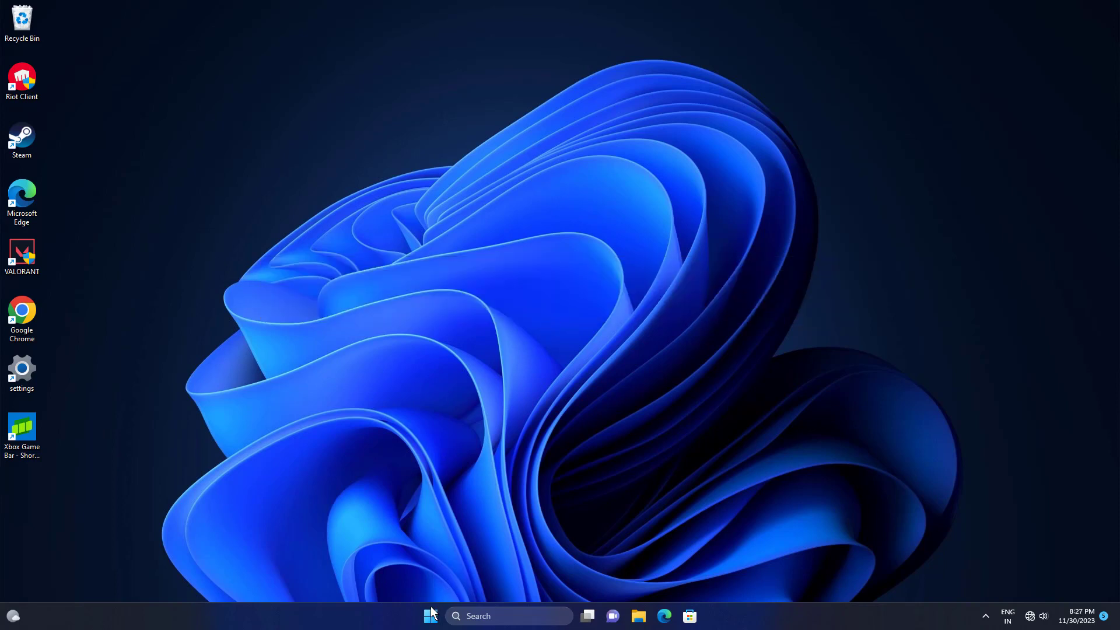
mouse_move(417, 495)
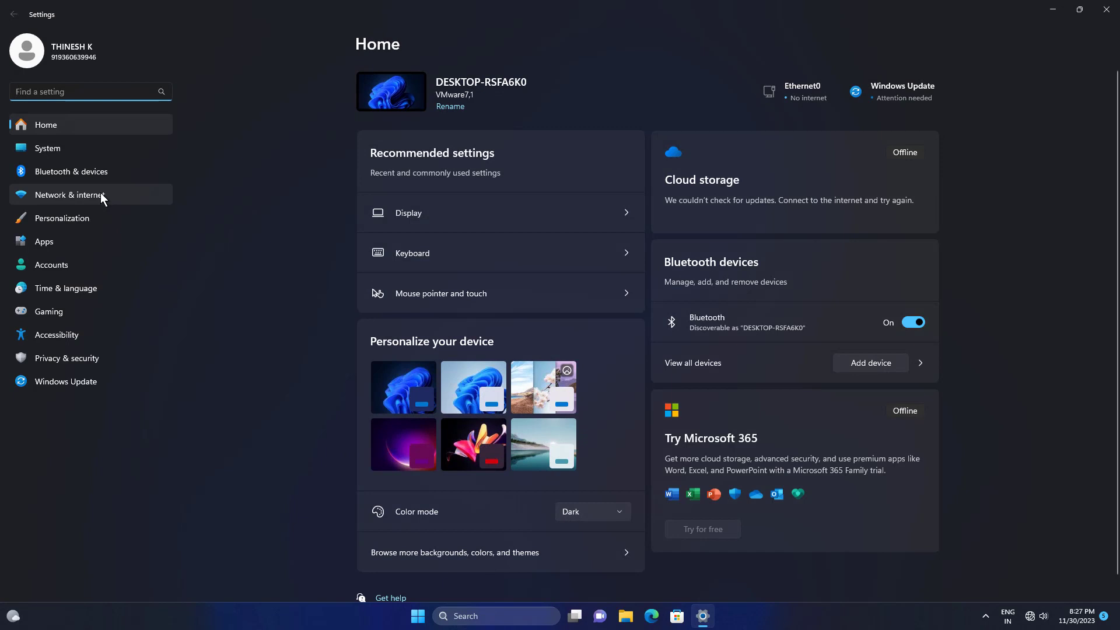
- Go to Network & internet and its Advanced network settings page
left_click(69, 195)
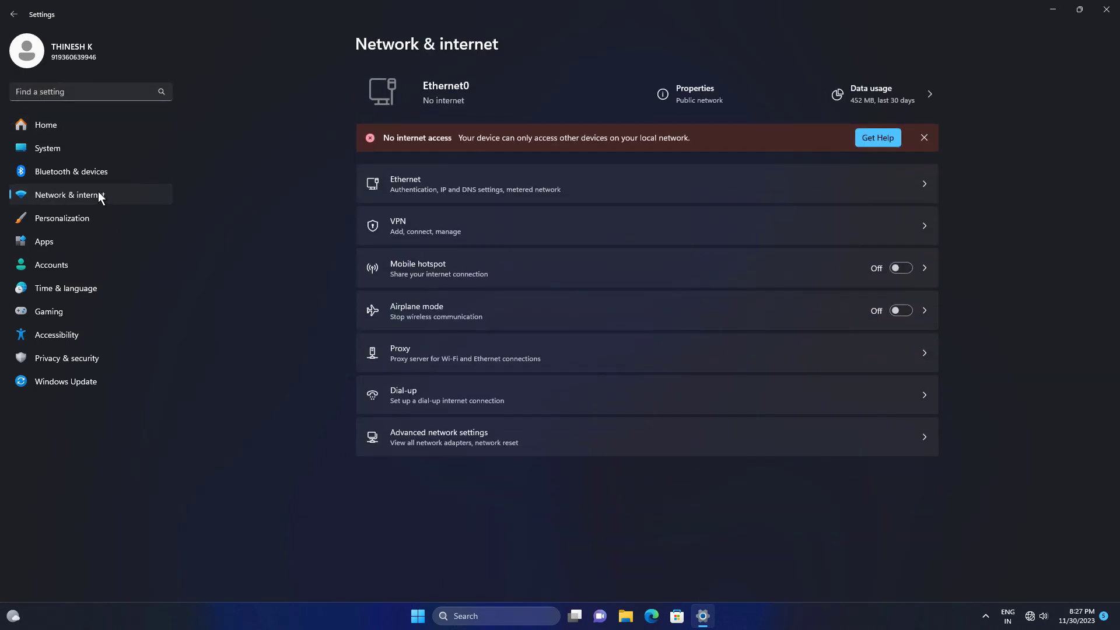
mouse_move(444, 438)
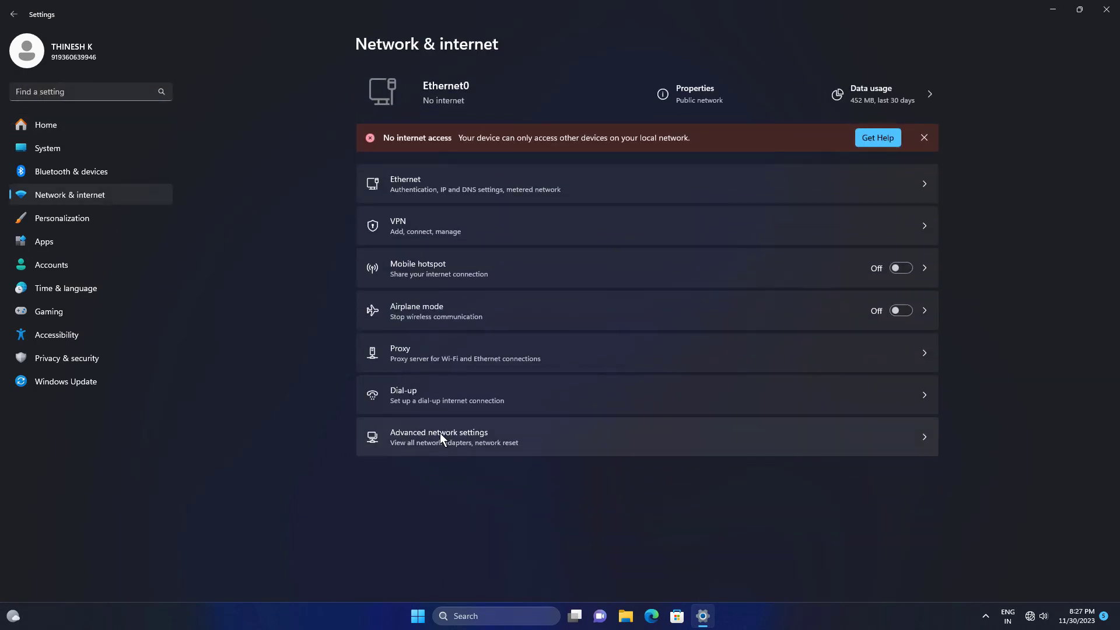
left_click(440, 436)
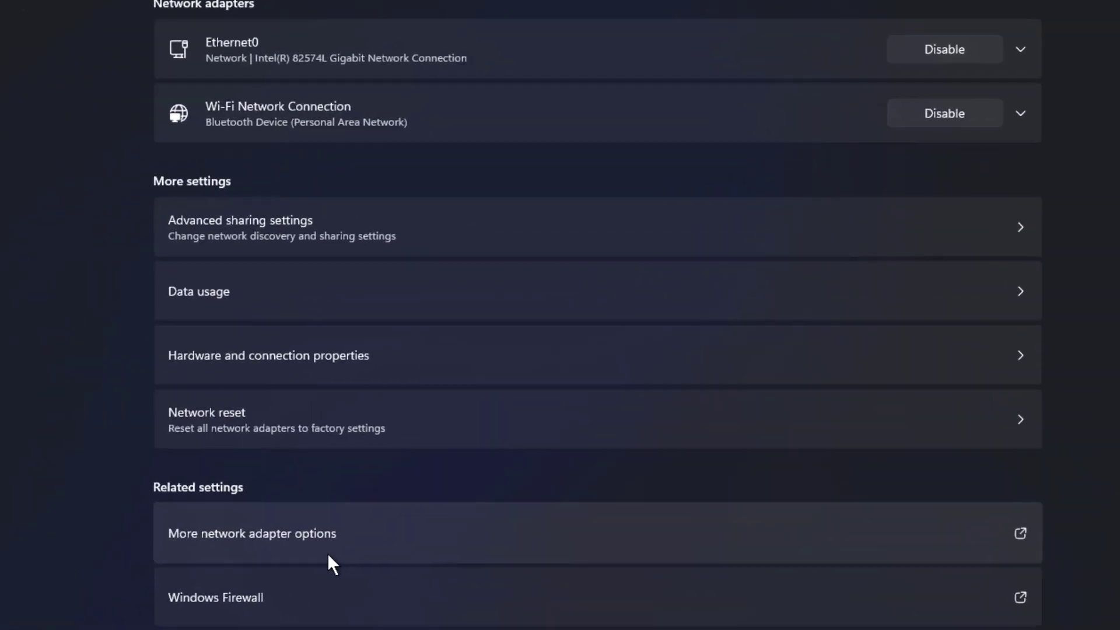
- Reset all network adapters via Network reset, confirming with Yes
scroll("down", 3)
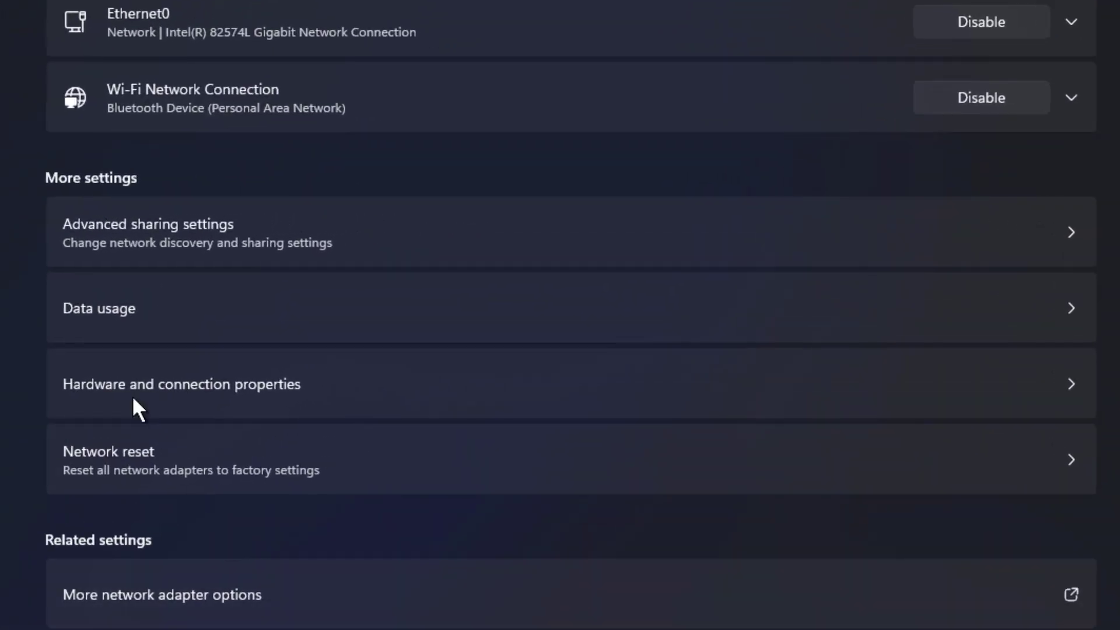
left_click(109, 451)
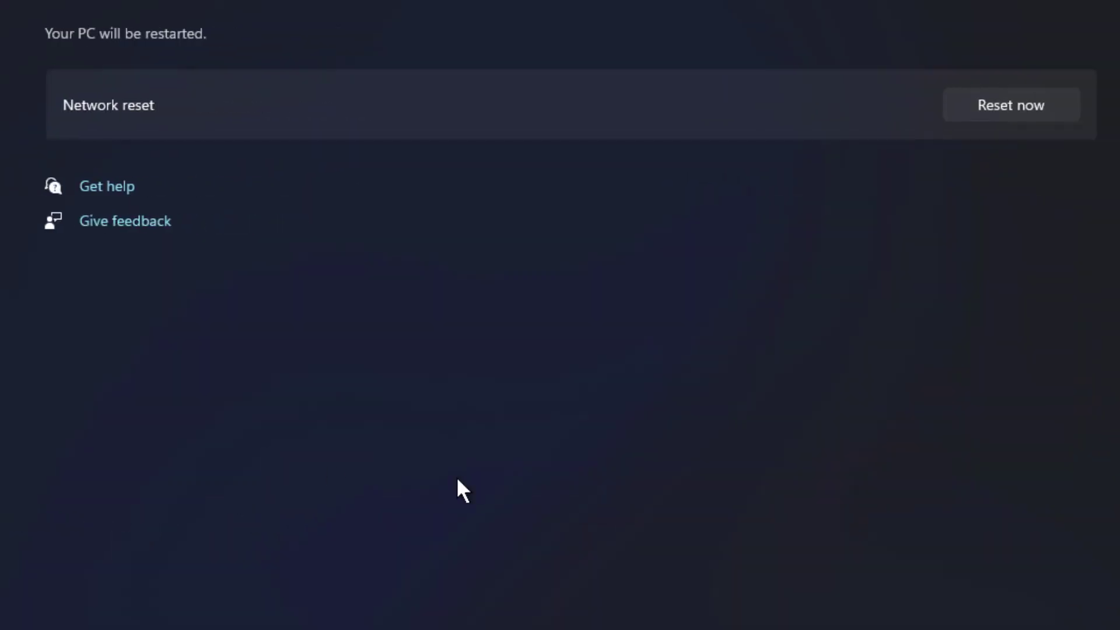
left_click(1011, 105)
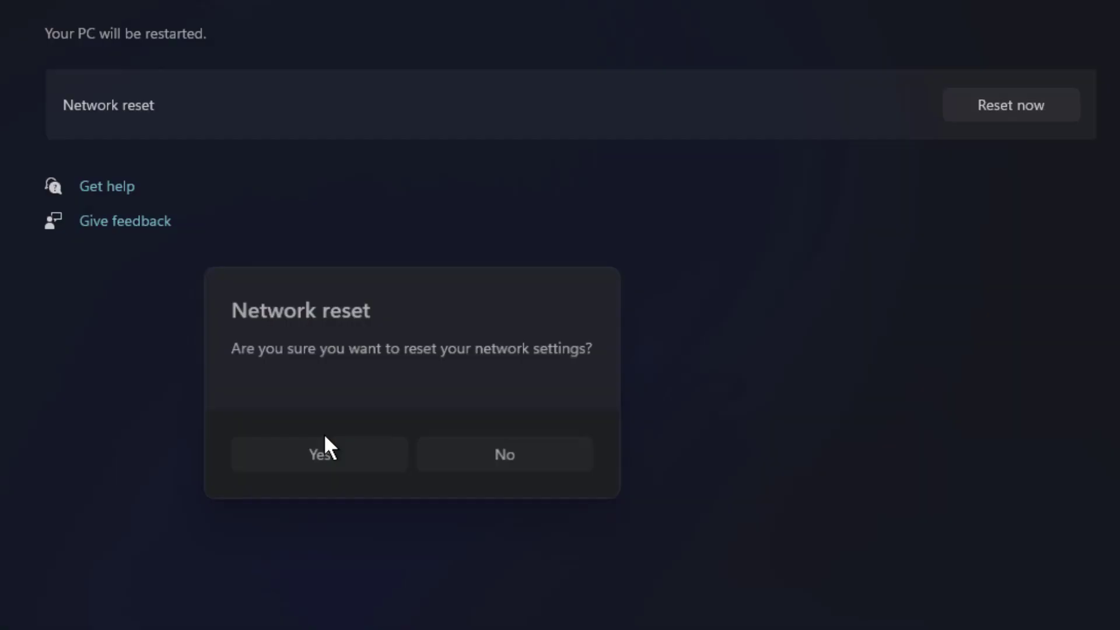
left_click(319, 454)
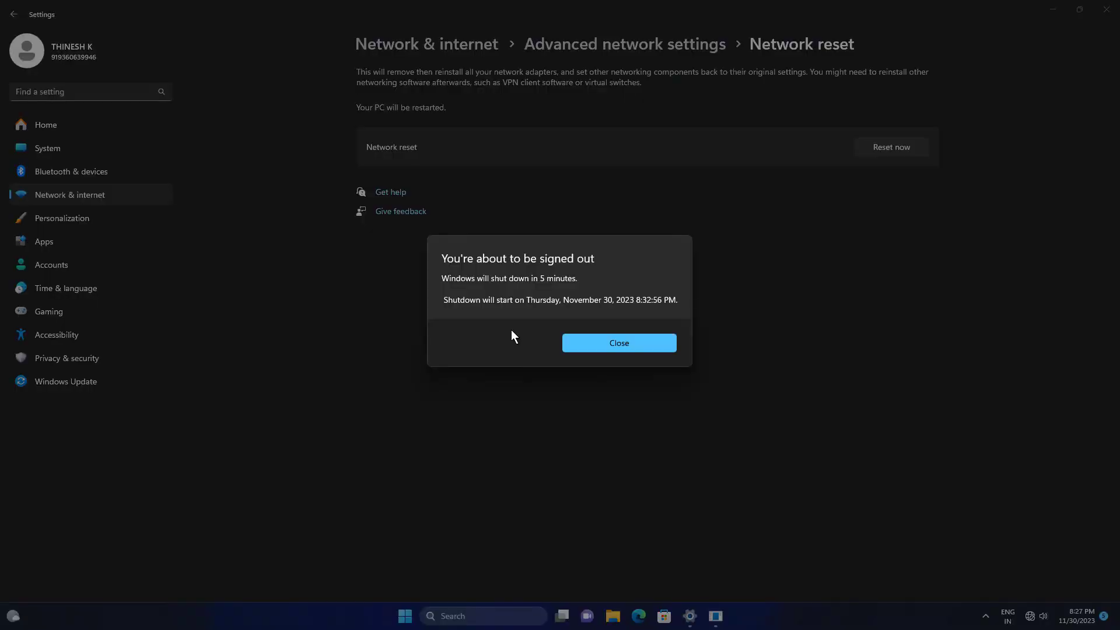
mouse_move(584, 282)
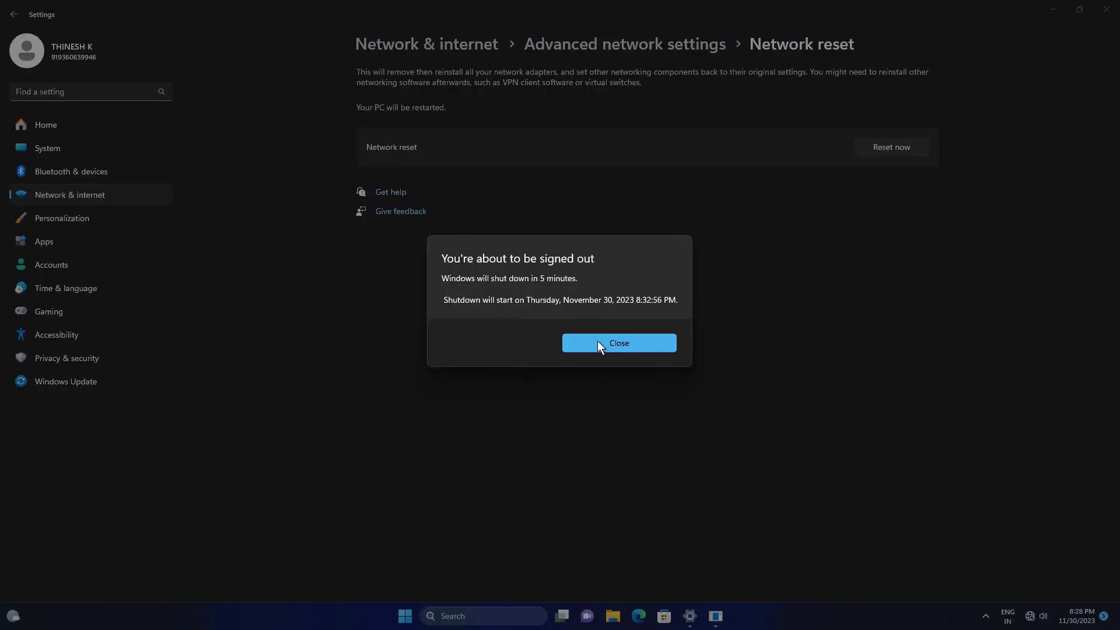
- Dismiss the five-minute sign-out notice after the network reset
left_click(619, 343)
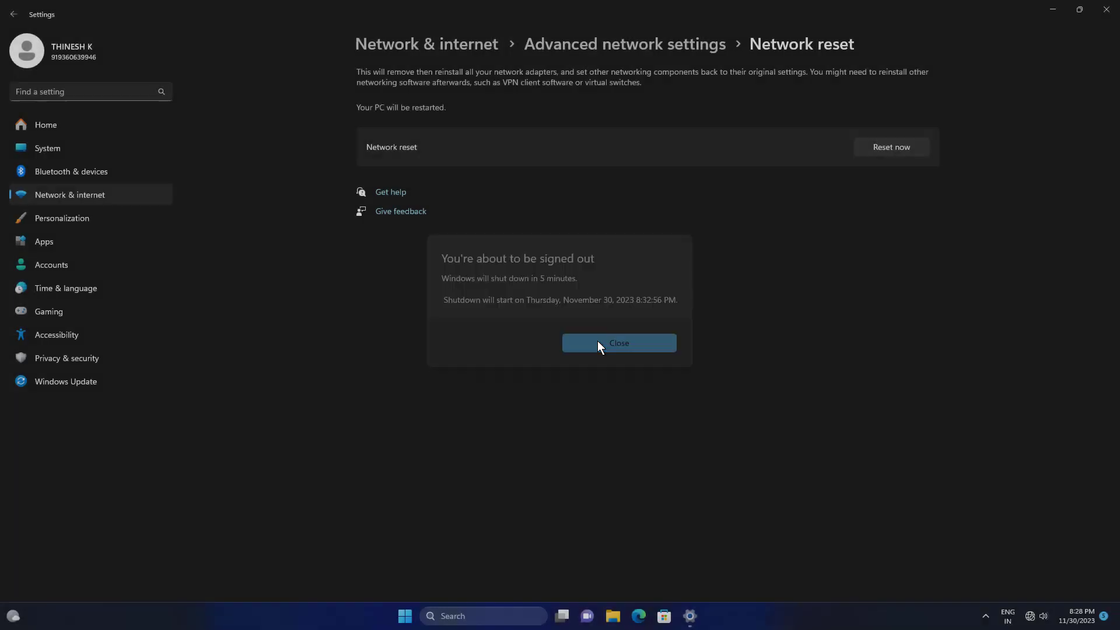
left_click(619, 343)
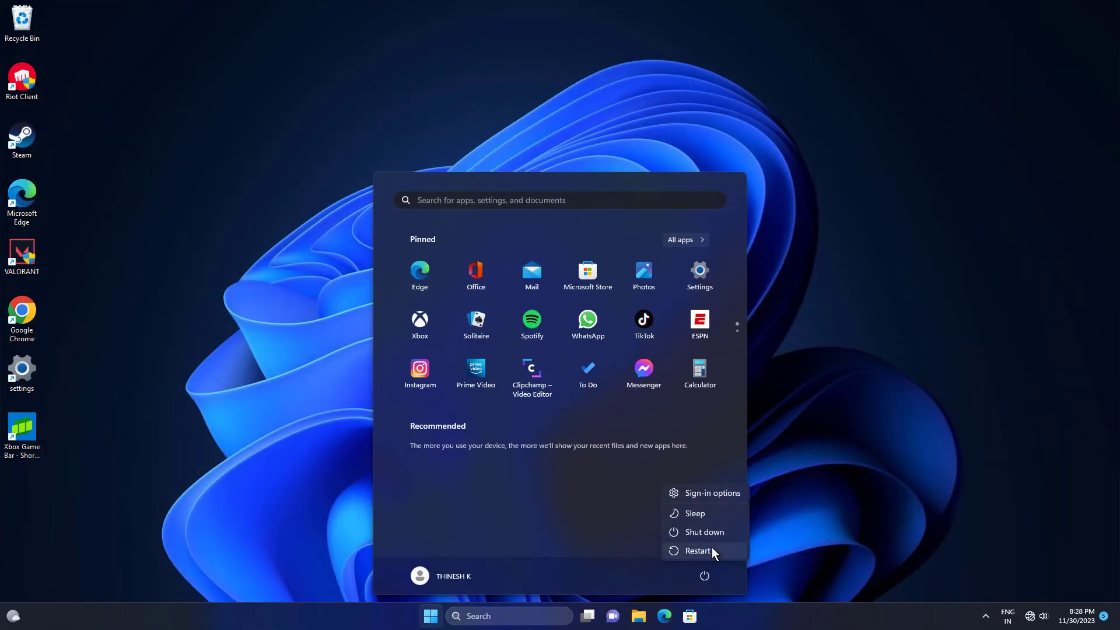
- Restart the PC so the network reset takes effect
left_click(696, 549)
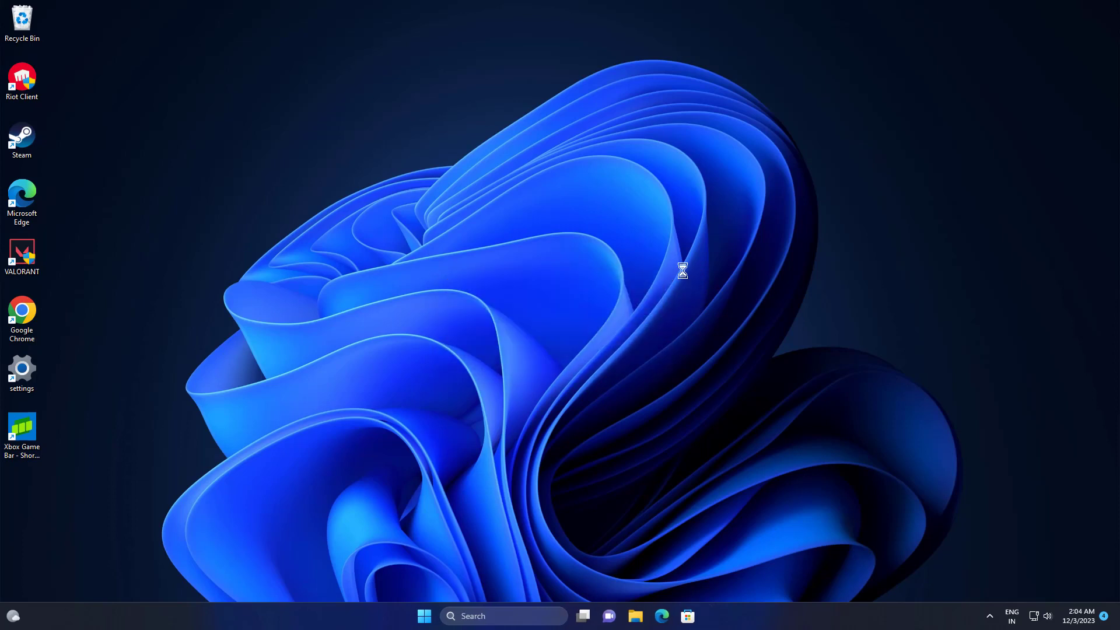
mouse_move(628, 292)
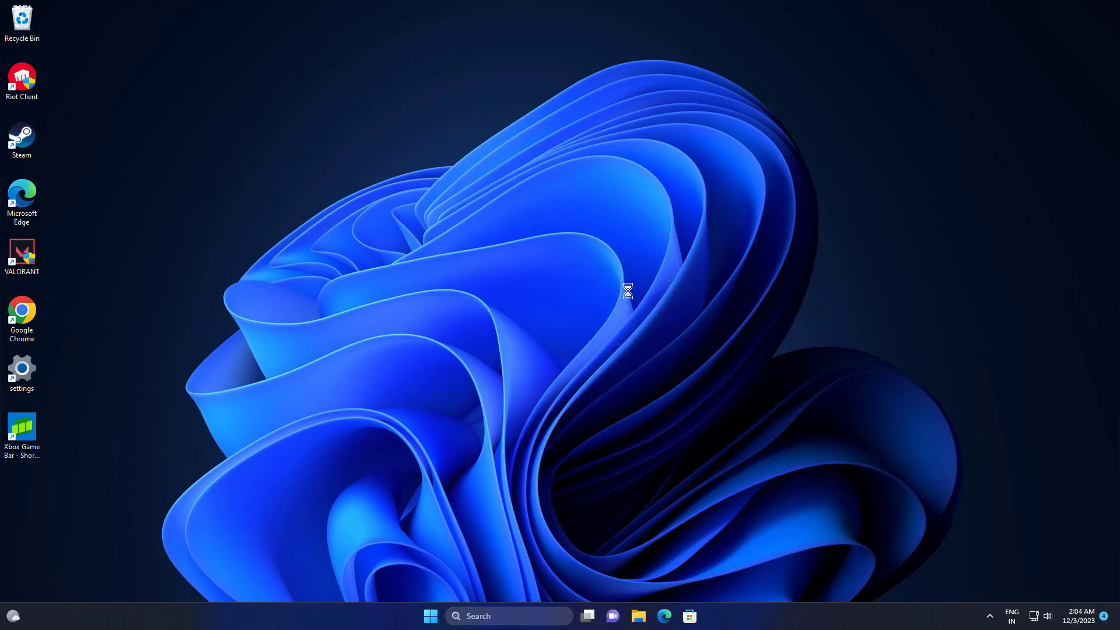